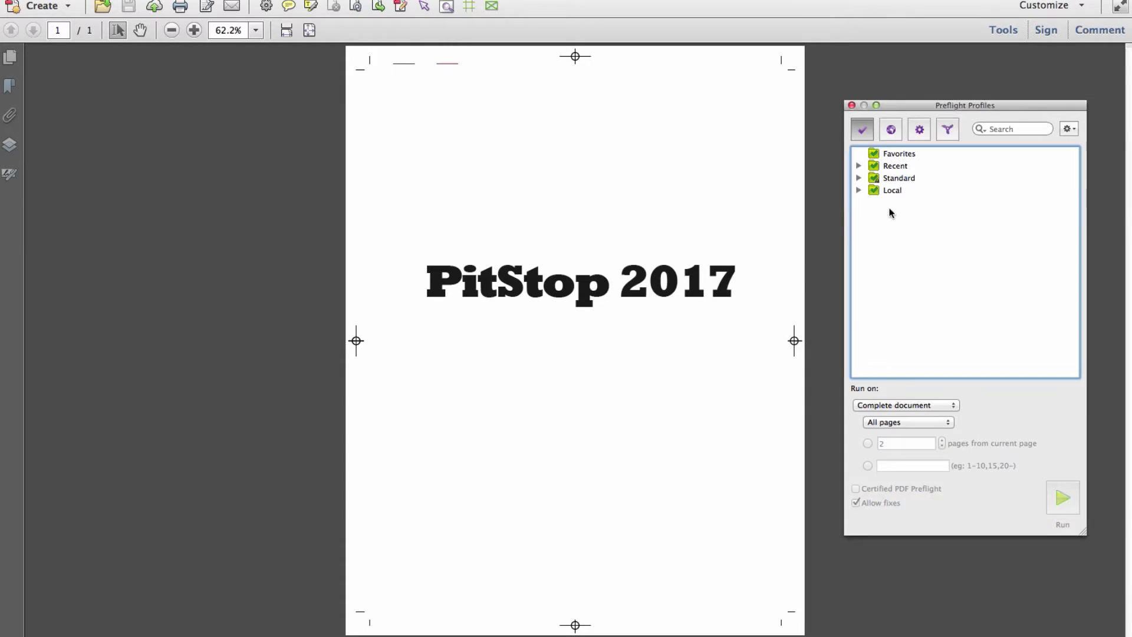
# - Select GWG_SheetCmyk_2012 under Standard > Ghent PDF Workgroup > 2012 Specifications with Allow fixes unchecked
pyautogui.click(859, 178)
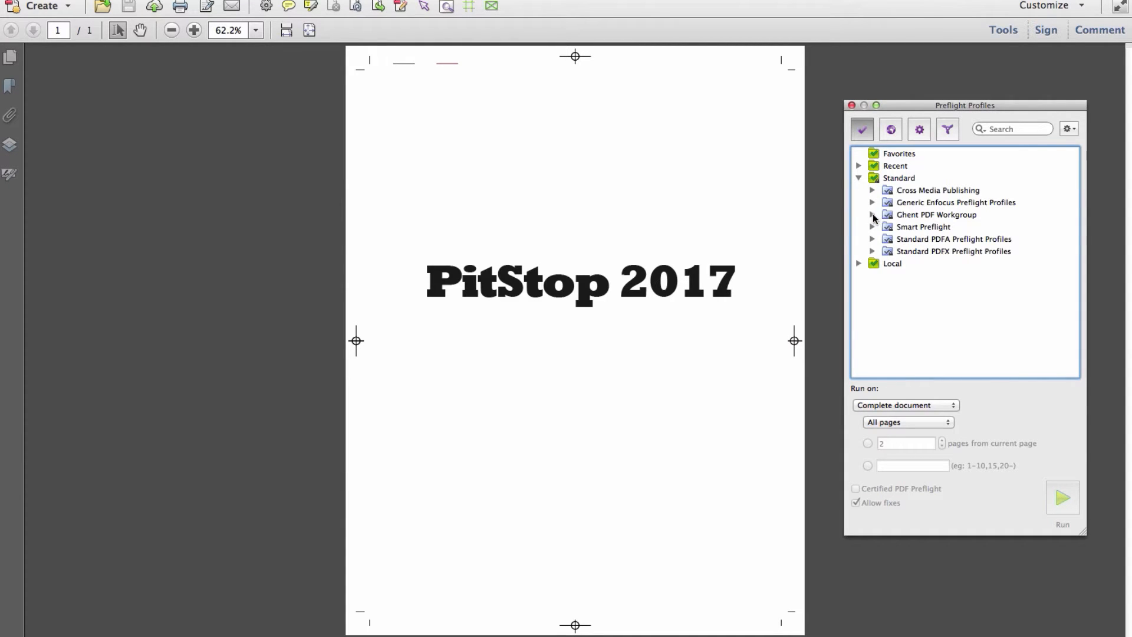
pyautogui.click(871, 214)
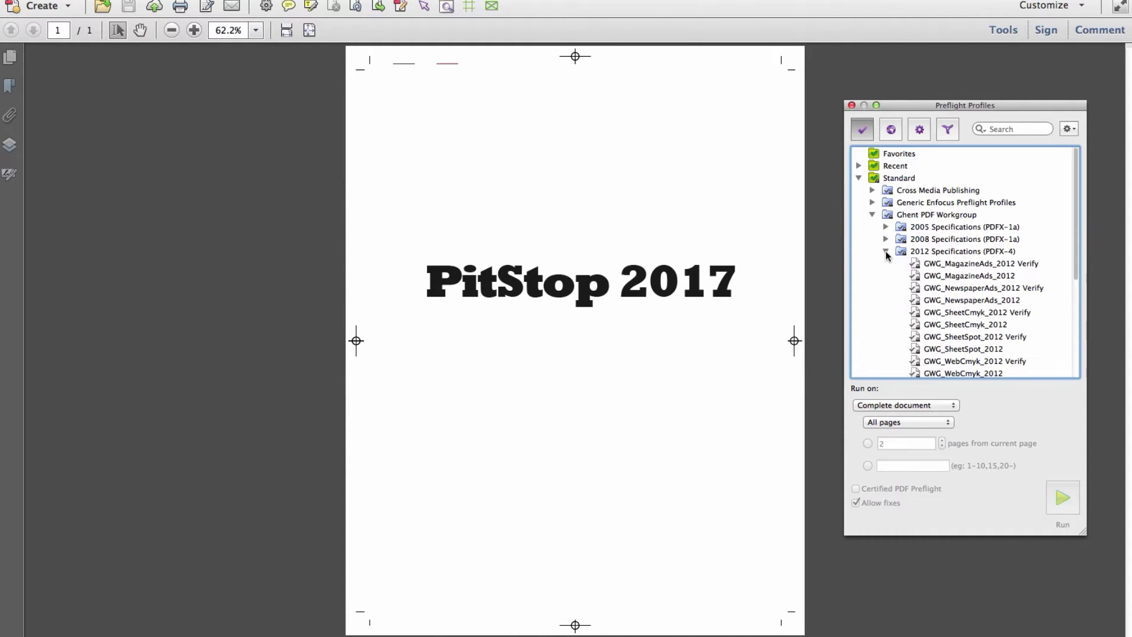
pyautogui.click(966, 324)
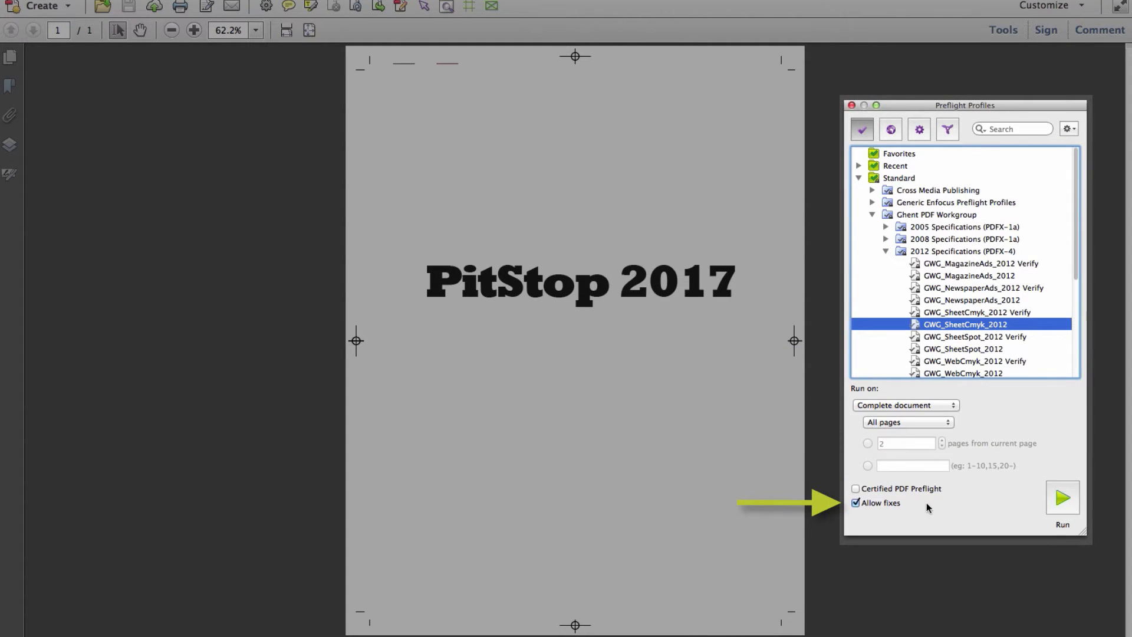
pyautogui.click(855, 502)
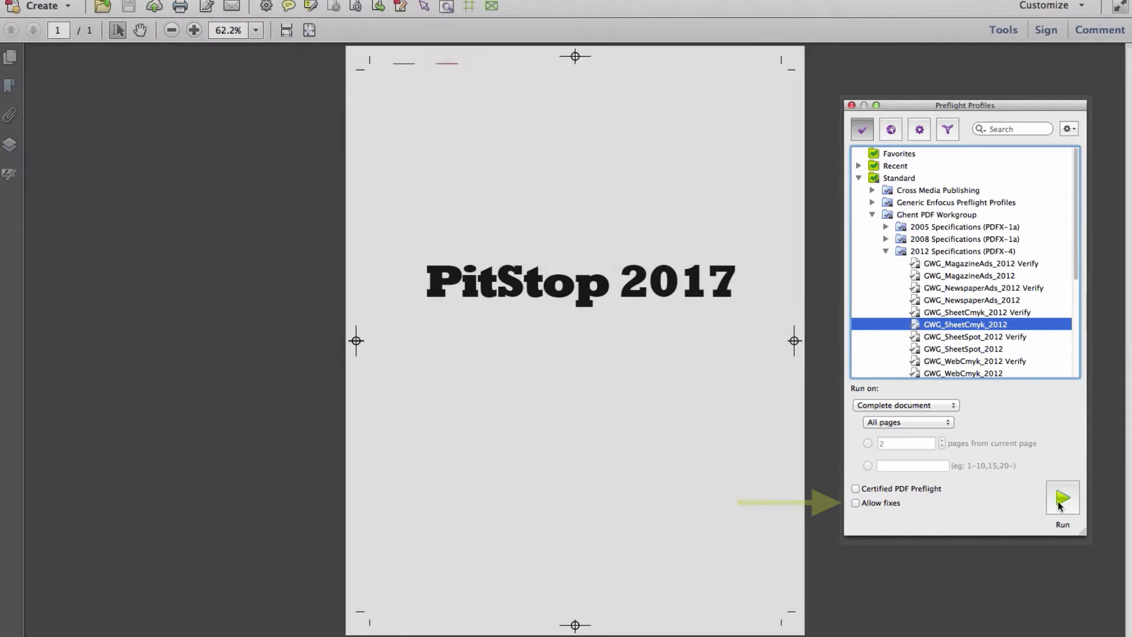
# - Run the GWG_SheetCmyk_2012 preflight, review its 7 errors and 5 warnings, and dismiss the Navigator
pyautogui.click(1062, 498)
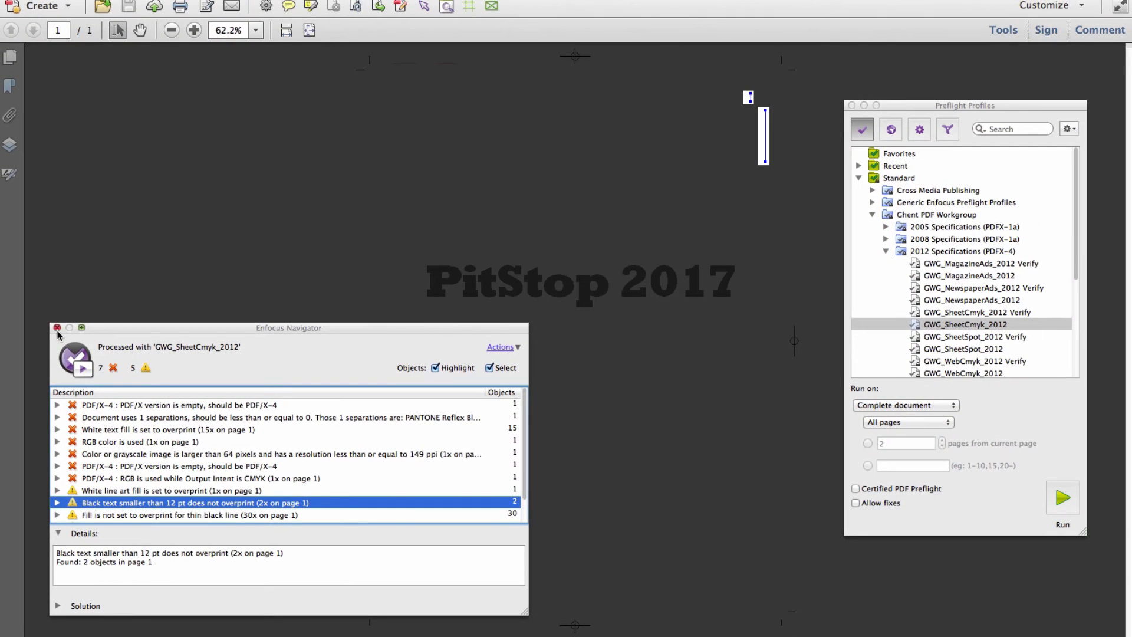
pyautogui.click(58, 328)
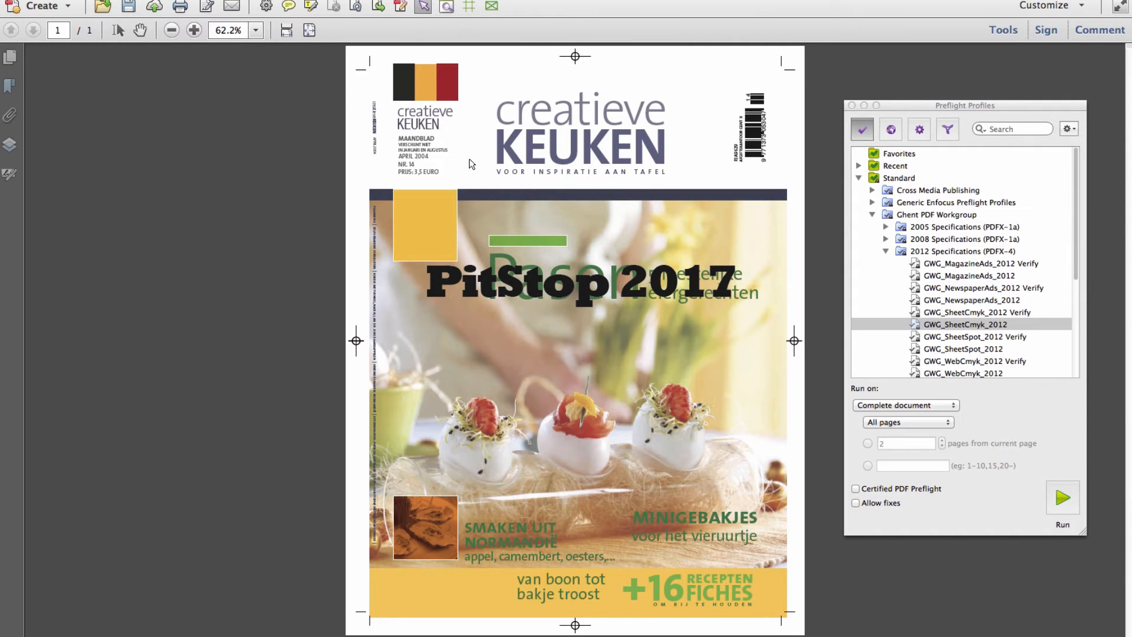
# - Bring up the Restrictions settings of the local PitStop 2017 GWG_SheetCmyk_2012 profile
pyautogui.click(1062, 497)
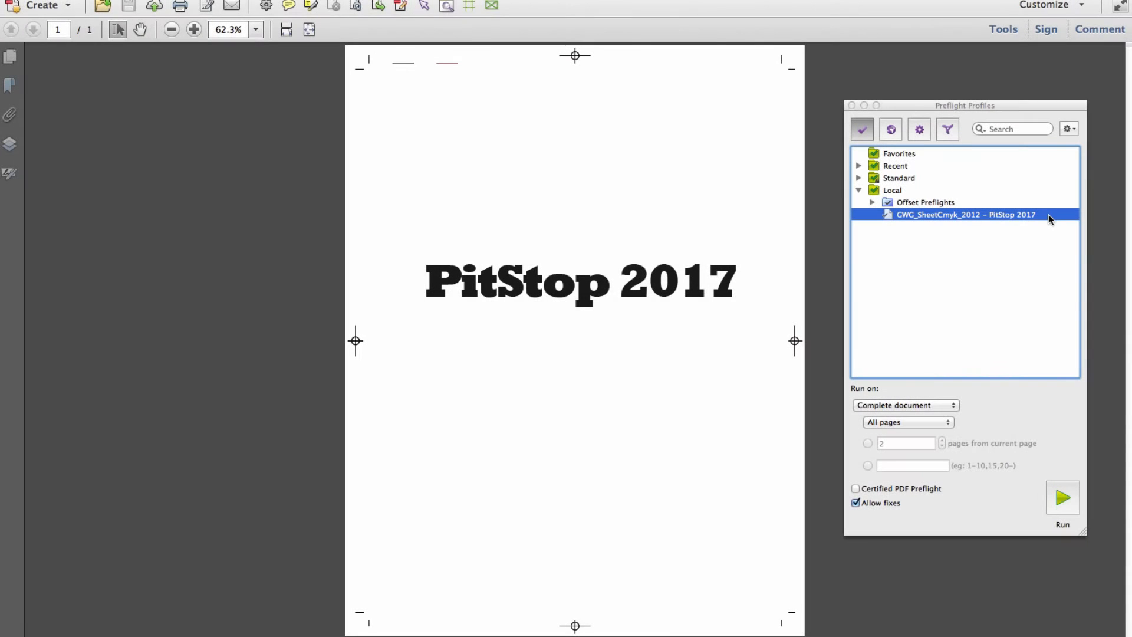
pyautogui.doubleClick(965, 214)
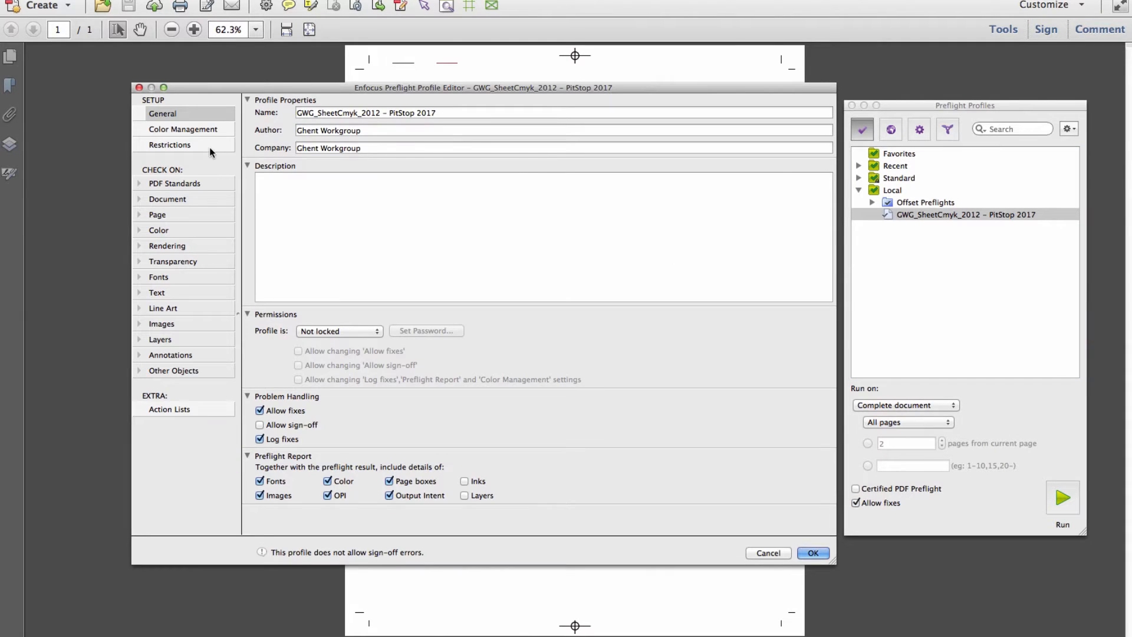
pyautogui.click(170, 143)
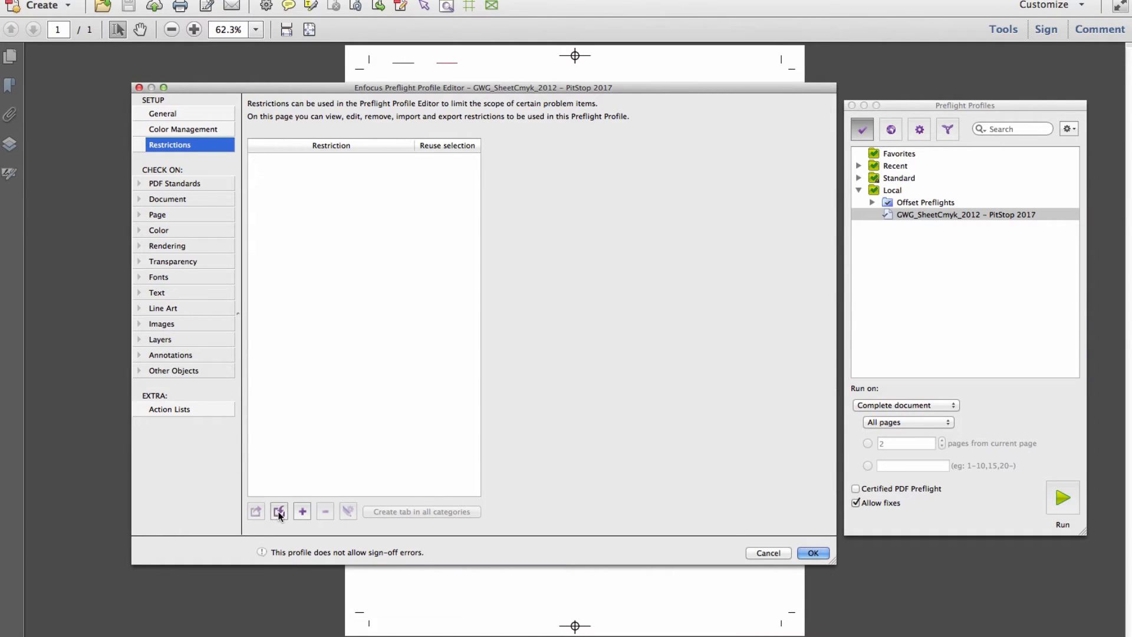
# - Import the 'Preflight only needed elements (ignore hidden ones)' restriction found by searching 'preflight on'
pyautogui.click(278, 510)
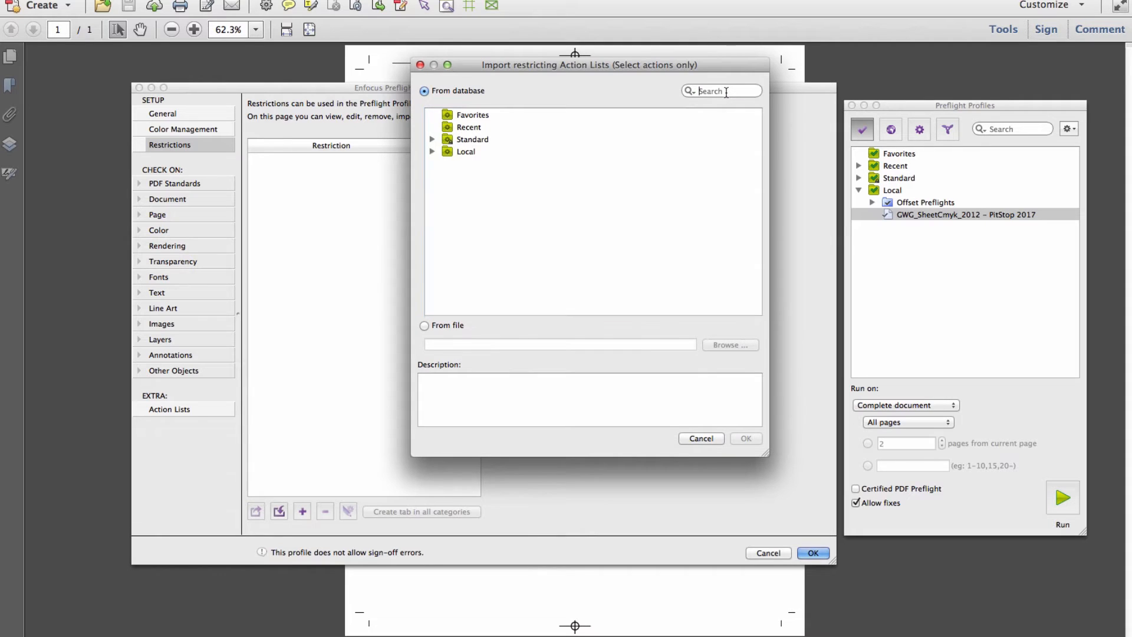
pyautogui.write('preflight only')
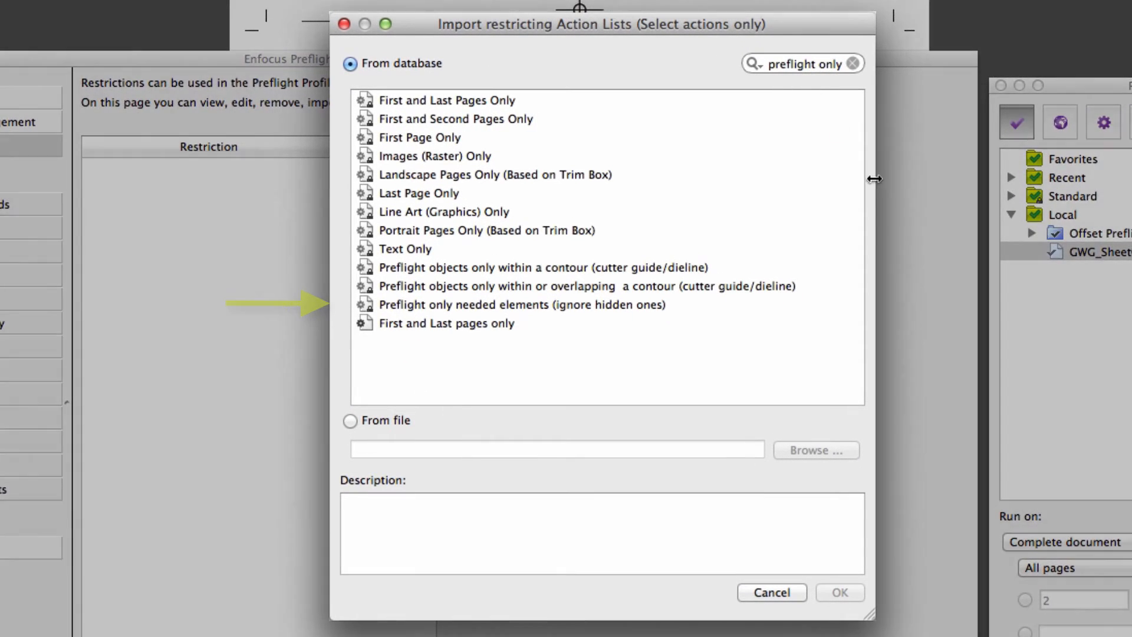
pyautogui.click(520, 304)
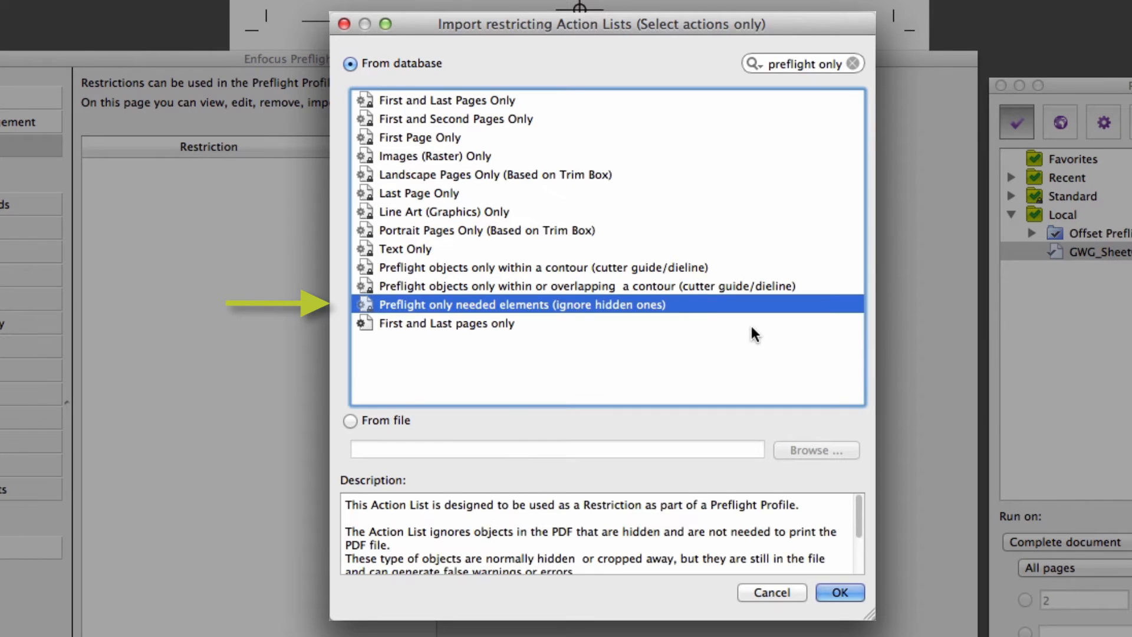
pyautogui.moveTo(840, 592)
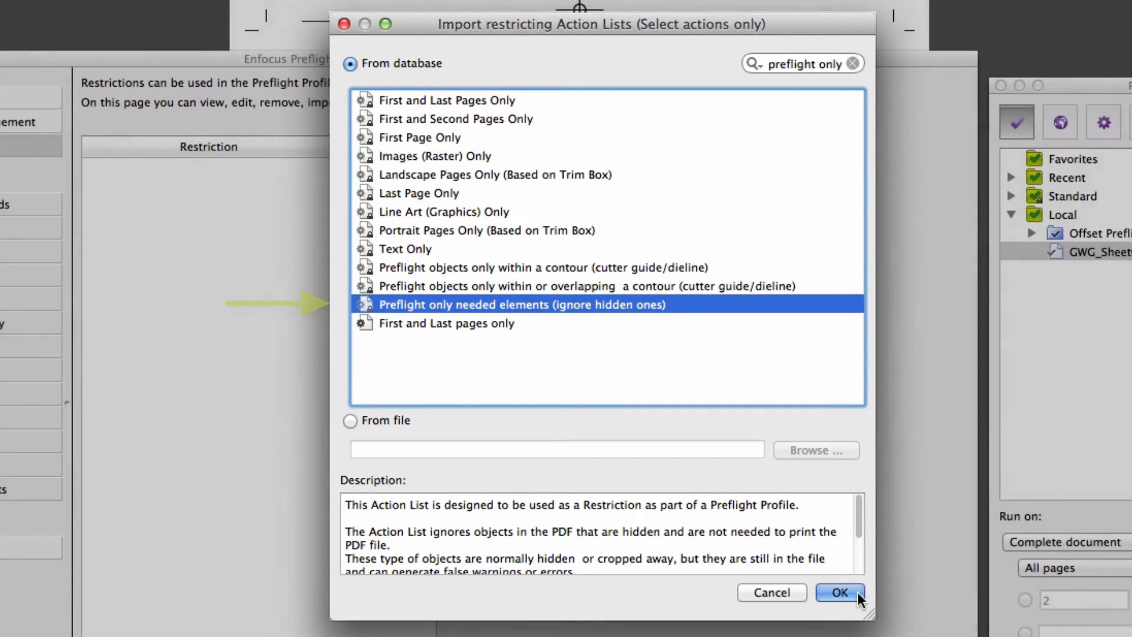
pyautogui.click(837, 592)
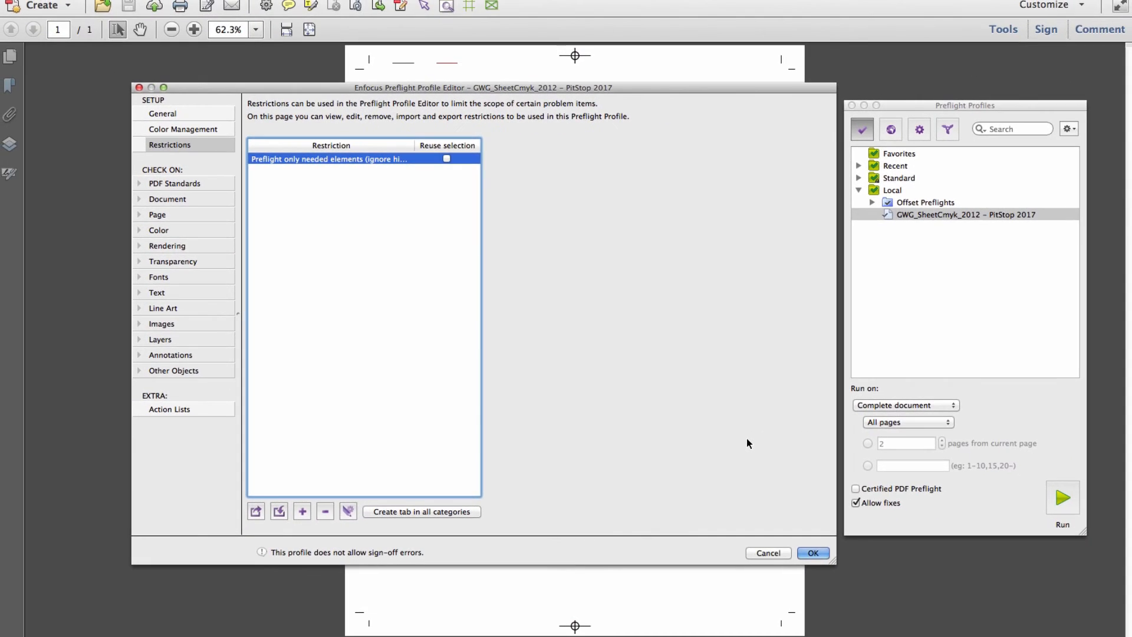
# - Save the restricted profile and run its preflight on the PDF with Allow fixes unchecked
pyautogui.click(811, 551)
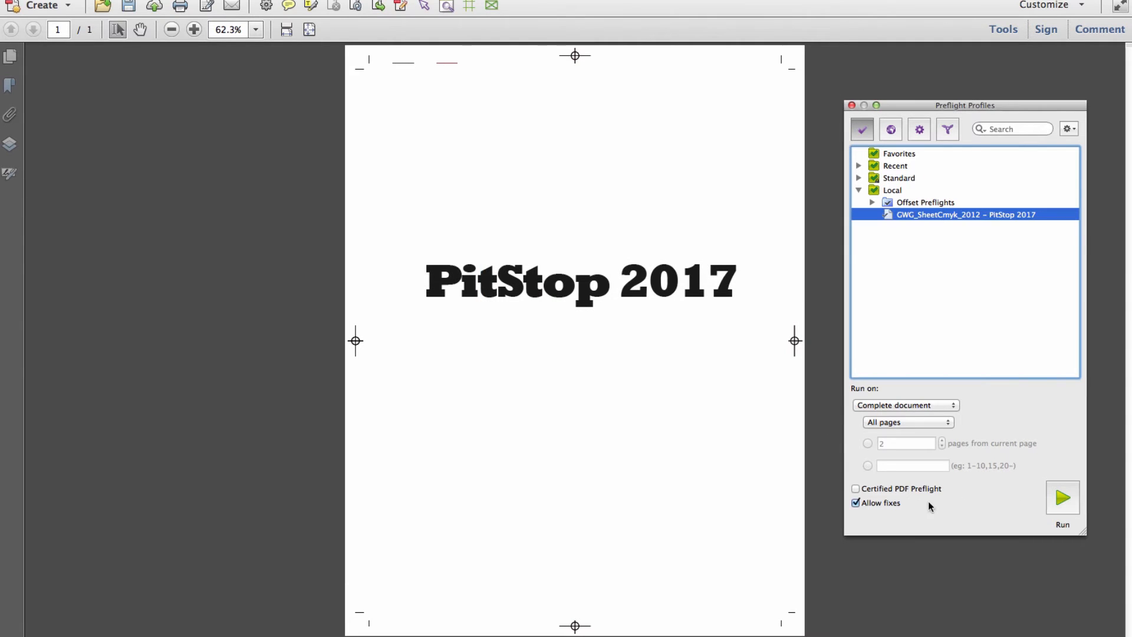
pyautogui.click(855, 502)
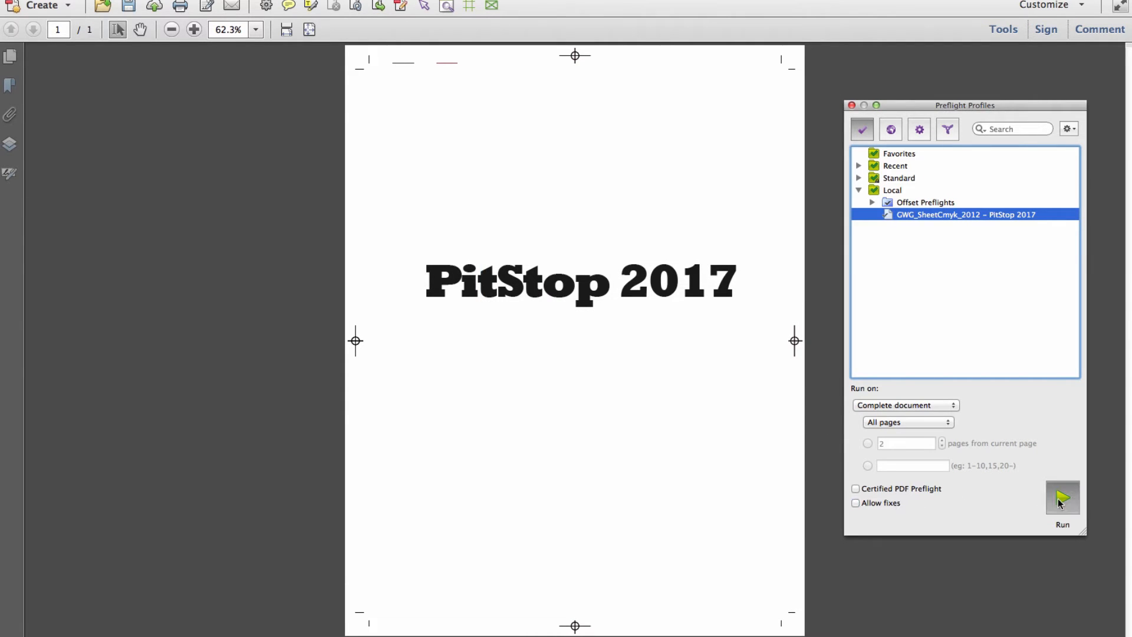
pyautogui.click(1062, 497)
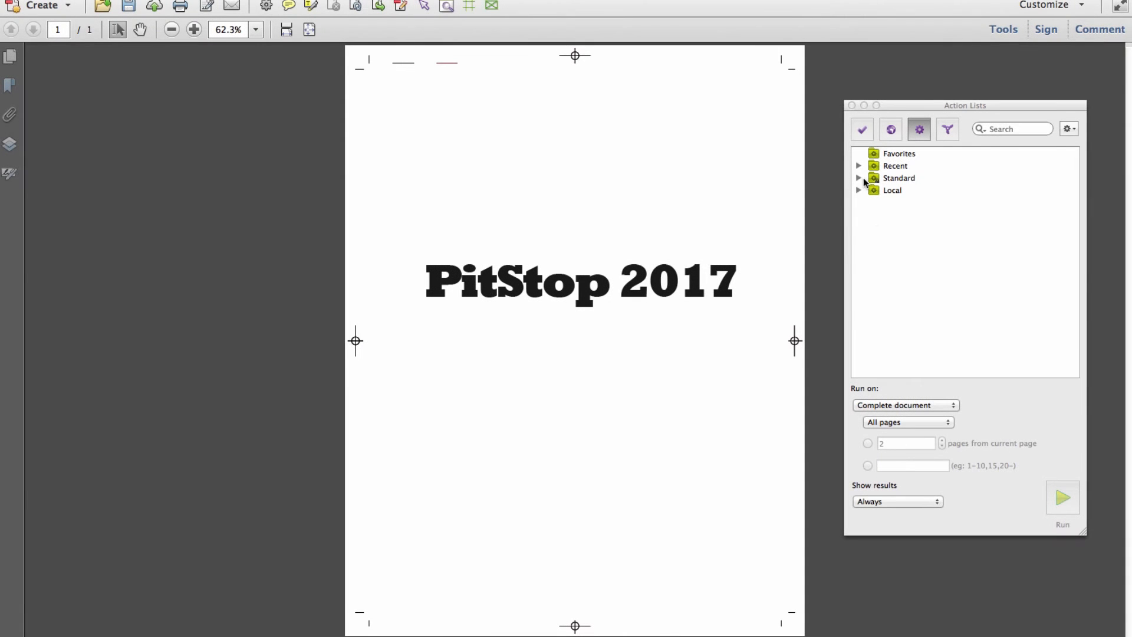
# - Run Standard > Prepress > Remove irrelevant objects, removing 128 objects from page 1, and dismiss the report
pyautogui.click(858, 178)
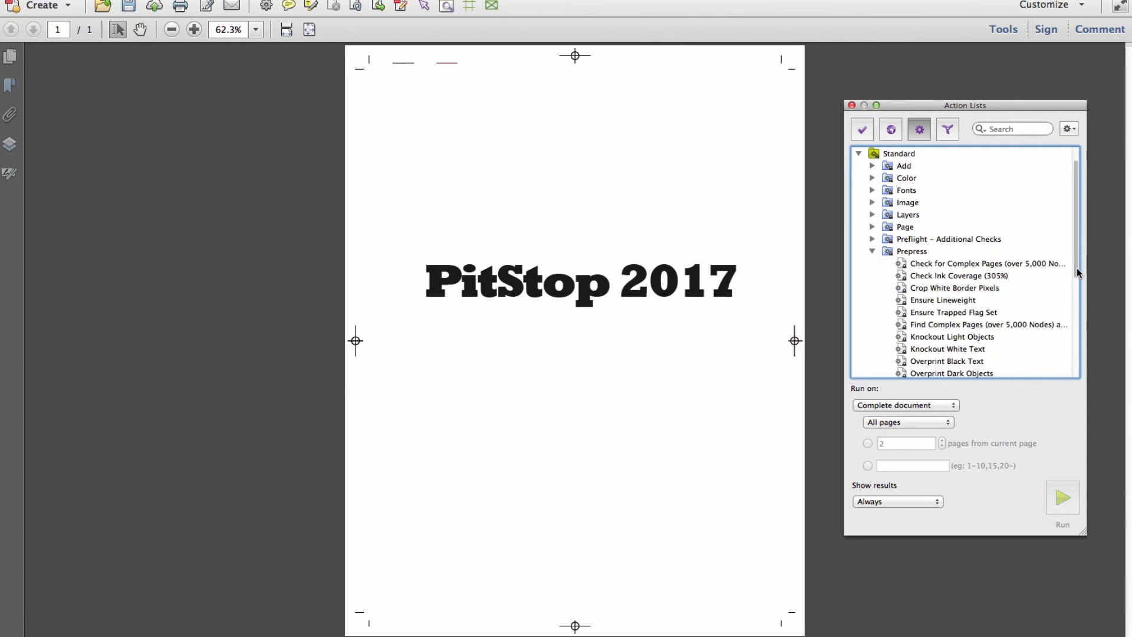
pyautogui.scroll(-3)
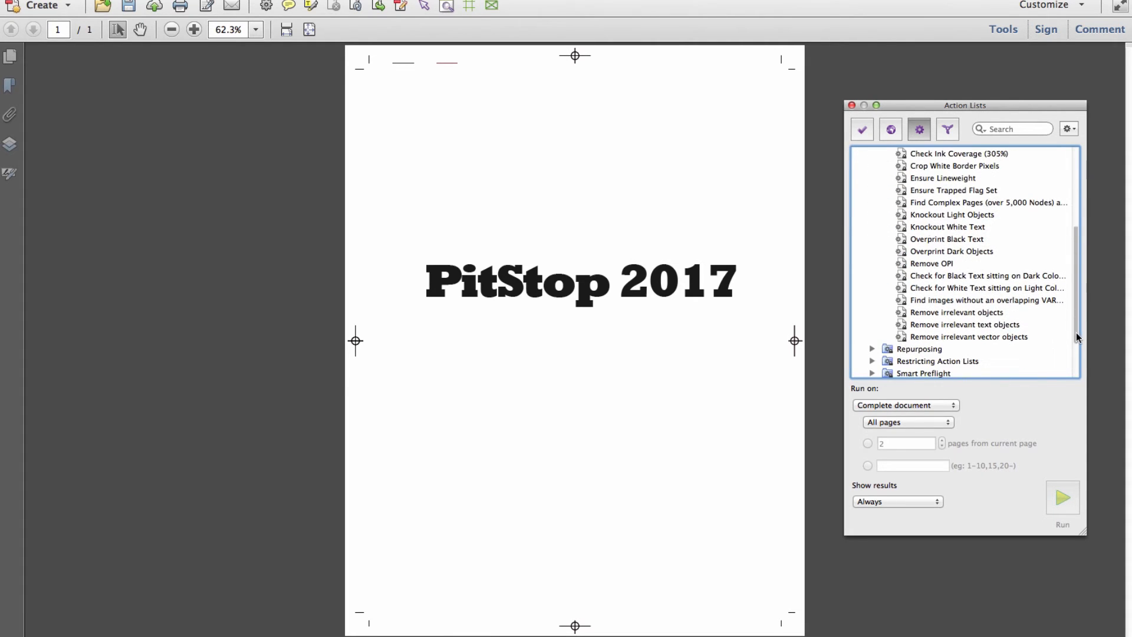
pyautogui.click(957, 311)
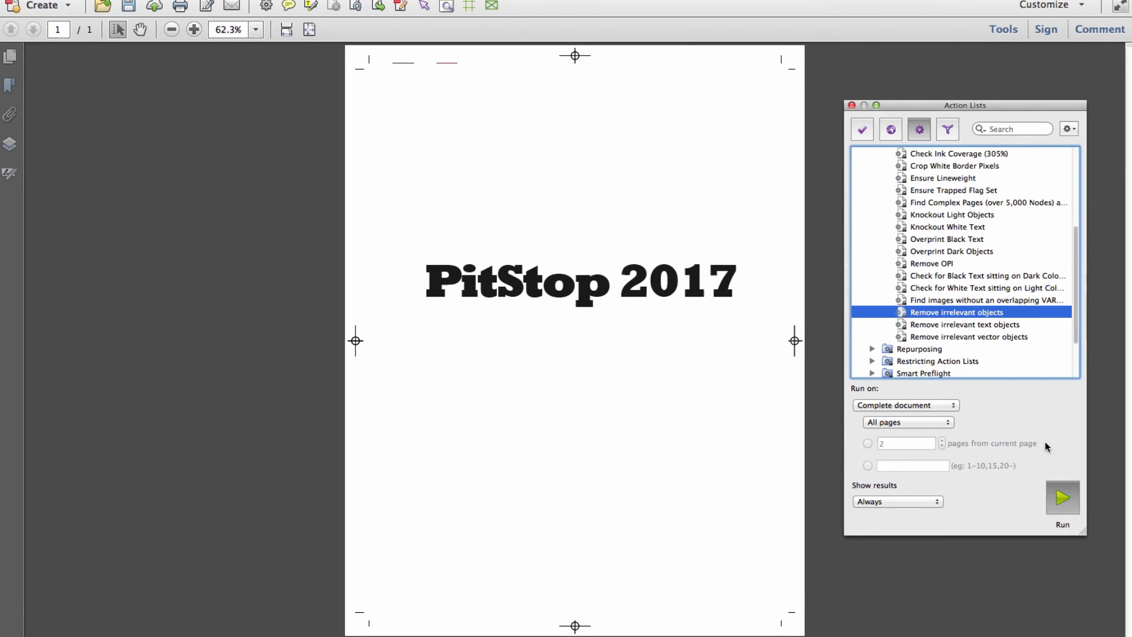
pyautogui.click(1062, 496)
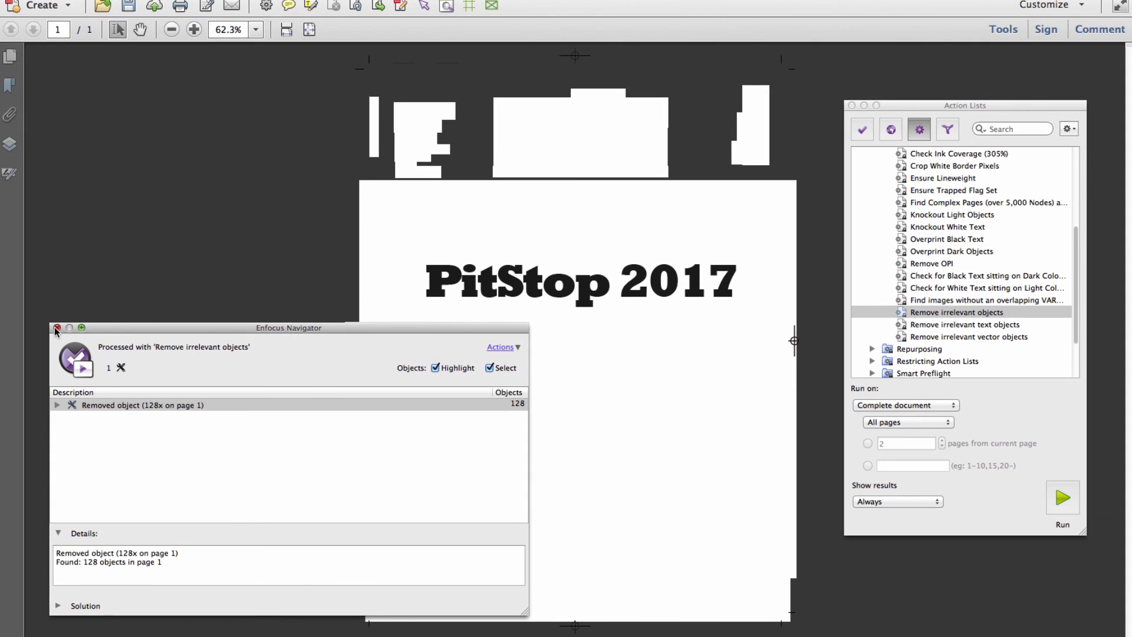
pyautogui.click(57, 329)
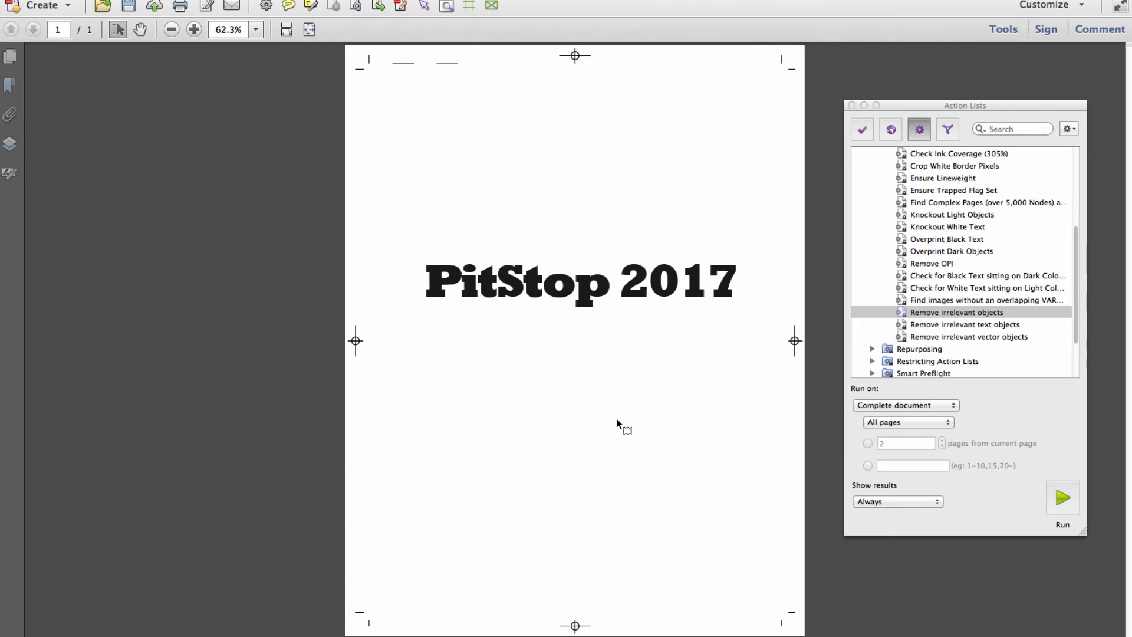
pyautogui.moveTo(500, 59)
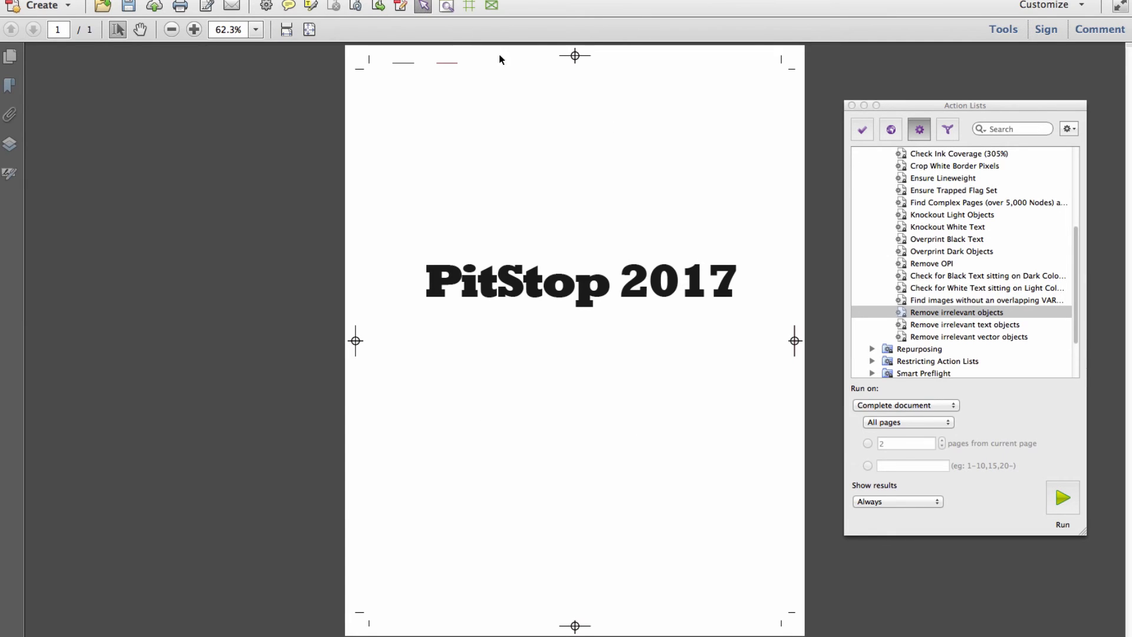